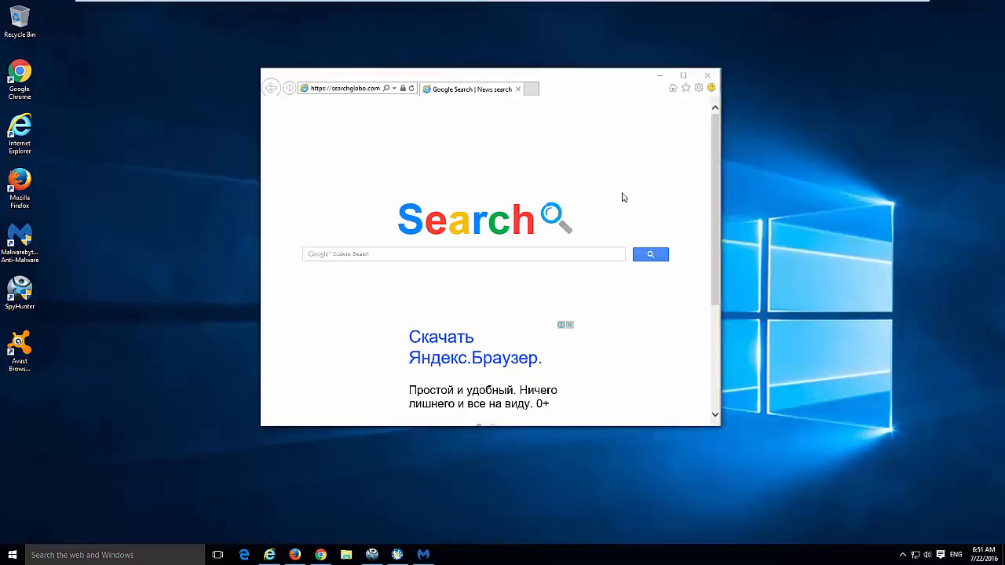
pyautogui.moveTo(623, 202)
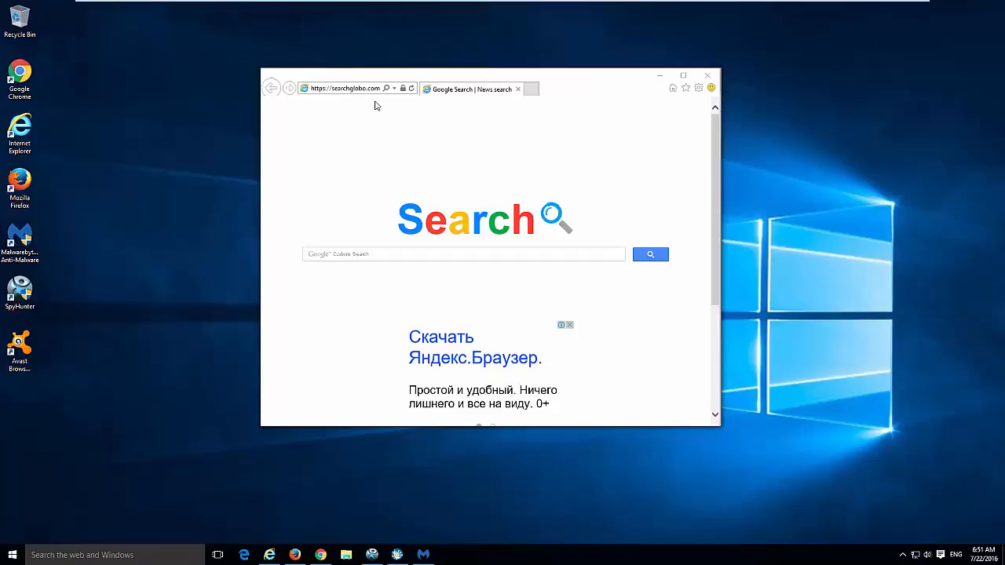
pyautogui.moveTo(652, 97)
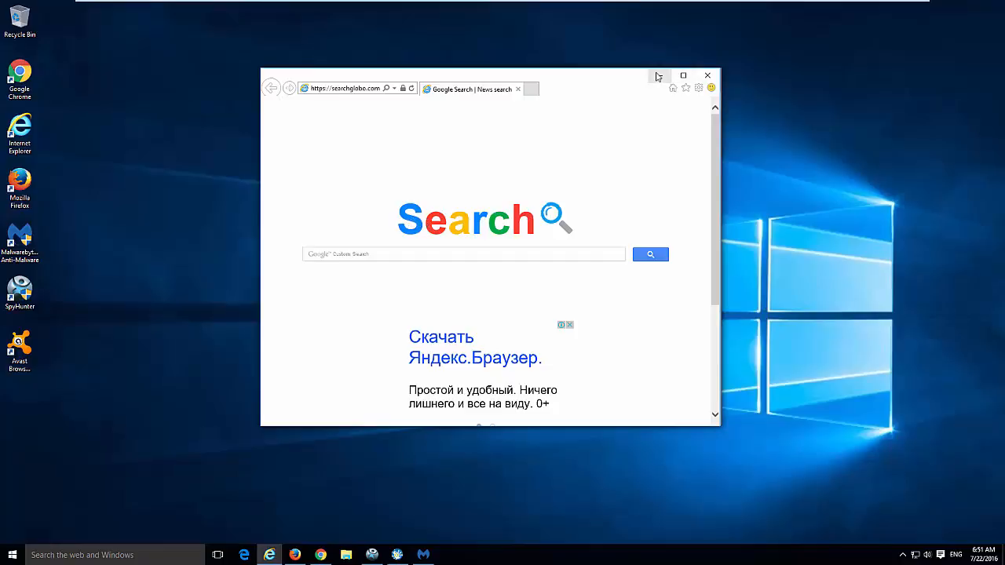
pyautogui.moveTo(660, 76)
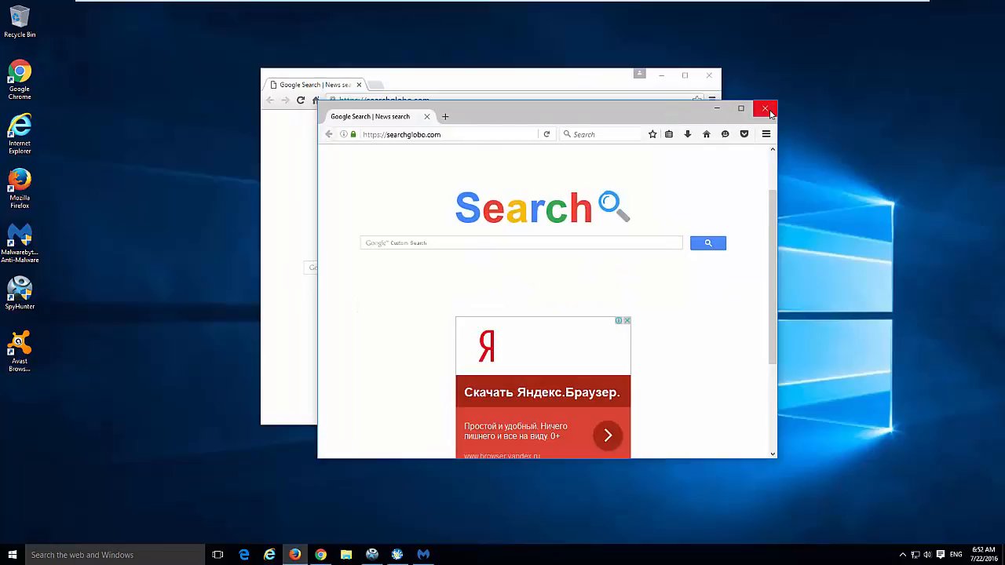
# Close the hijacked Firefox window
pyautogui.click(765, 109)
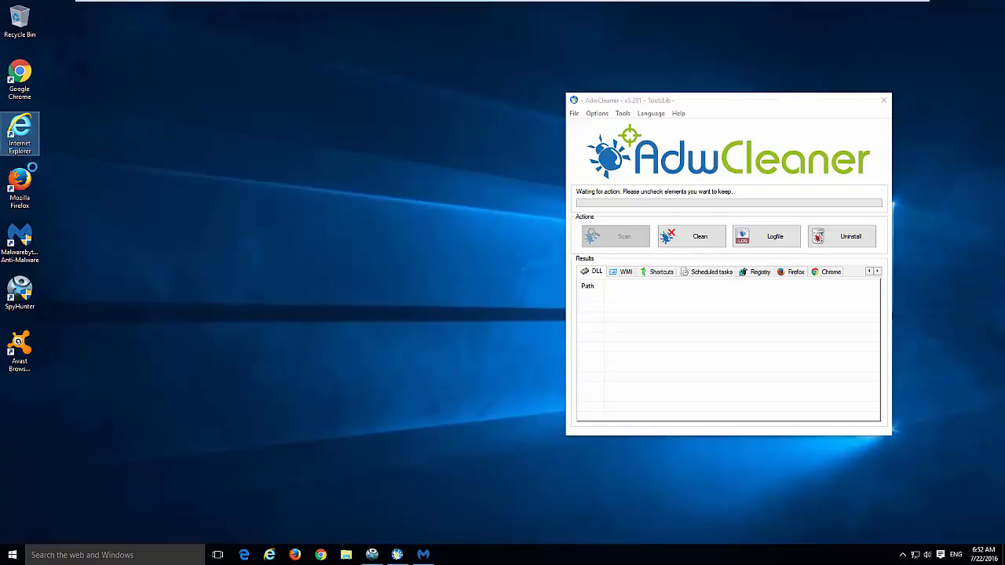
pyautogui.moveTo(259, 270)
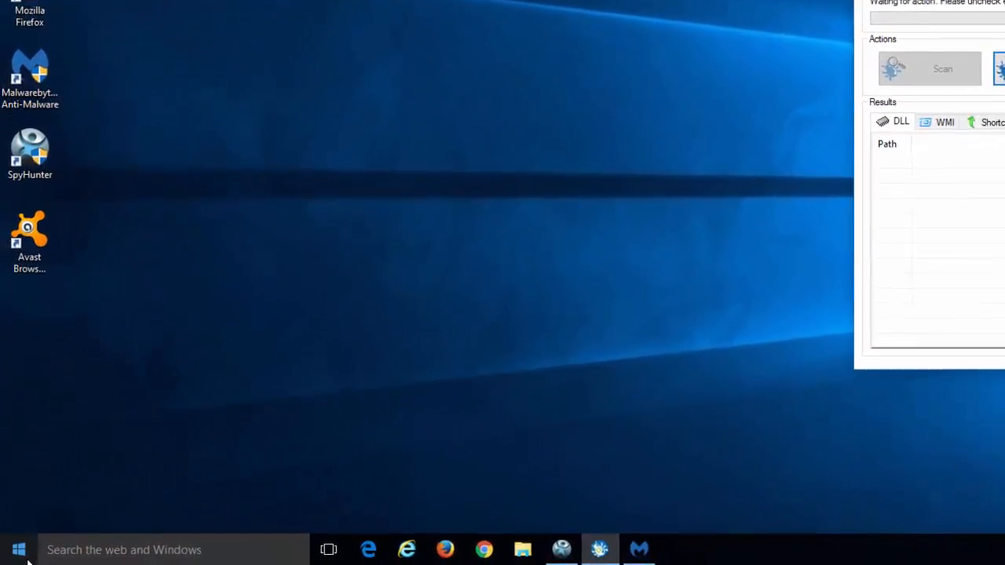
# Sort Programs and Features by install date and inspect Avast Browser Cleanup and other entries
pyautogui.rightClick(17, 549)
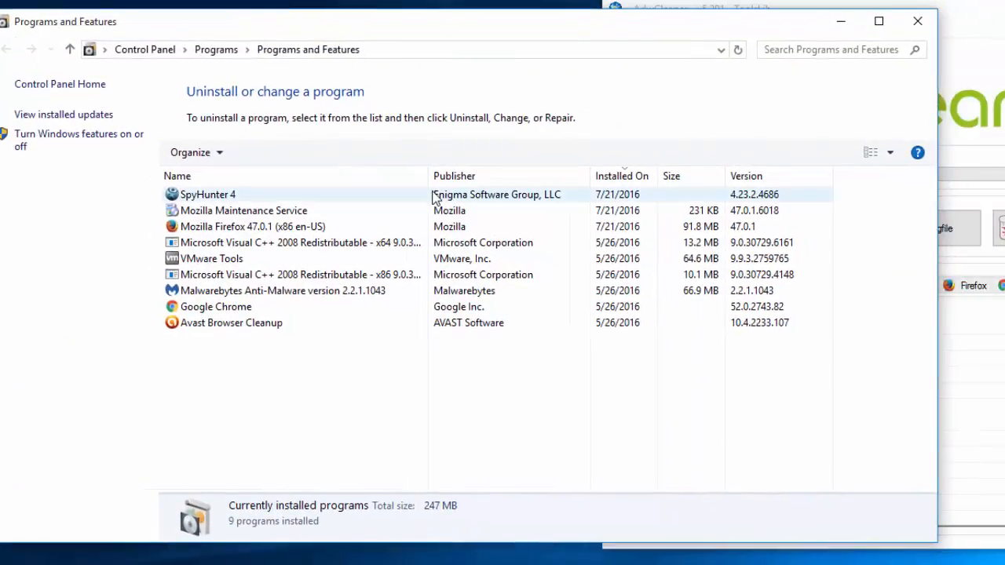
pyautogui.click(253, 226)
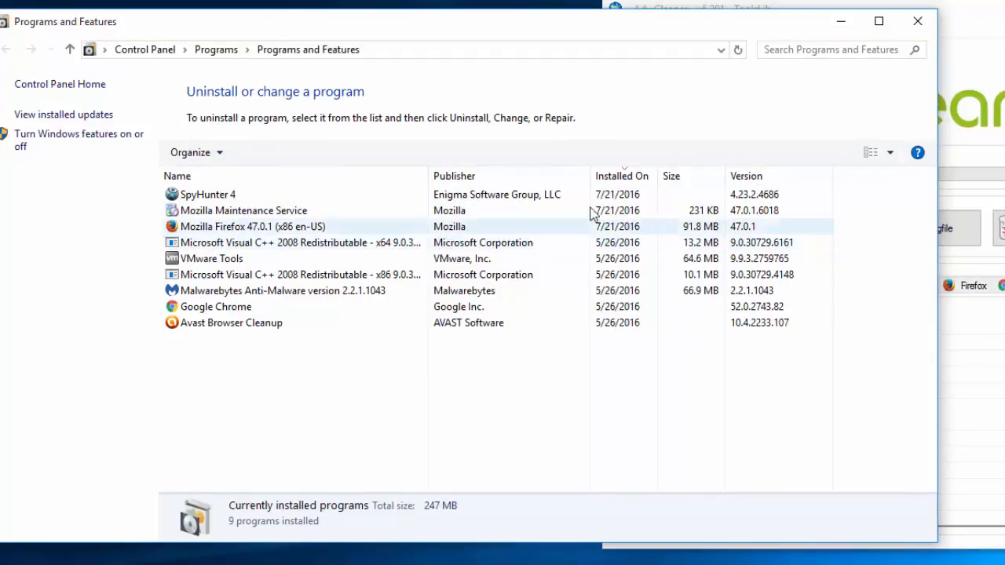
pyautogui.click(621, 175)
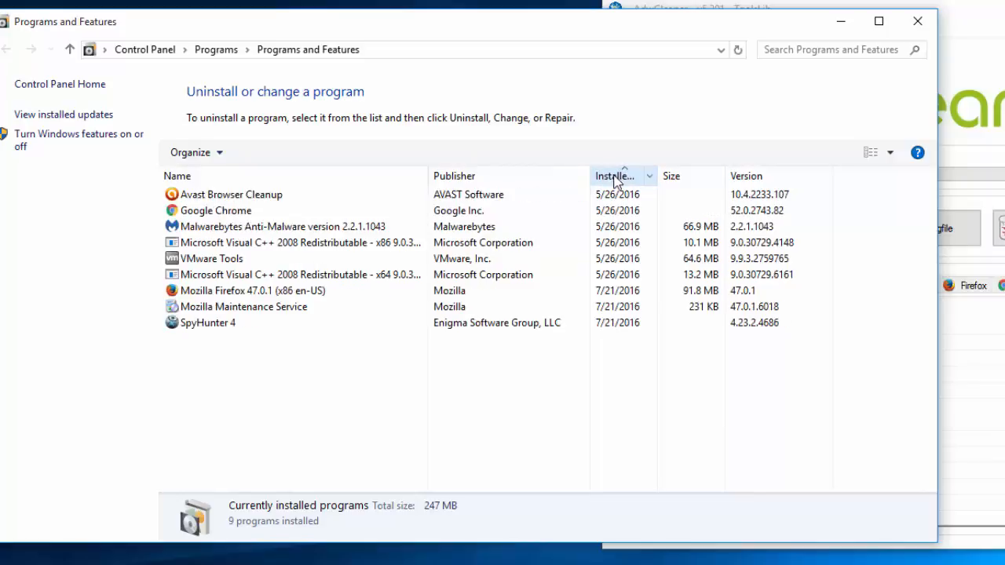
pyautogui.click(615, 176)
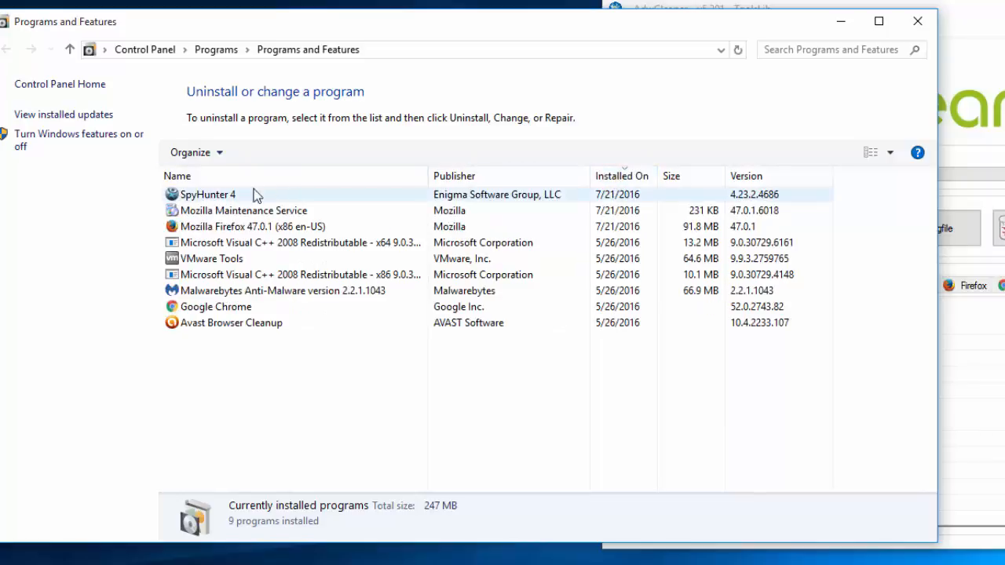
pyautogui.click(291, 242)
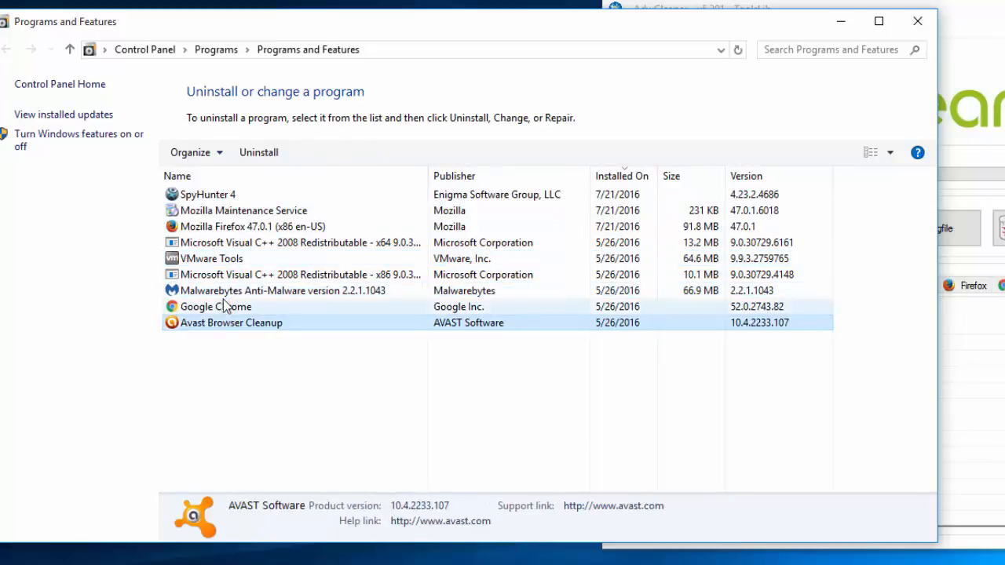
pyautogui.click(211, 259)
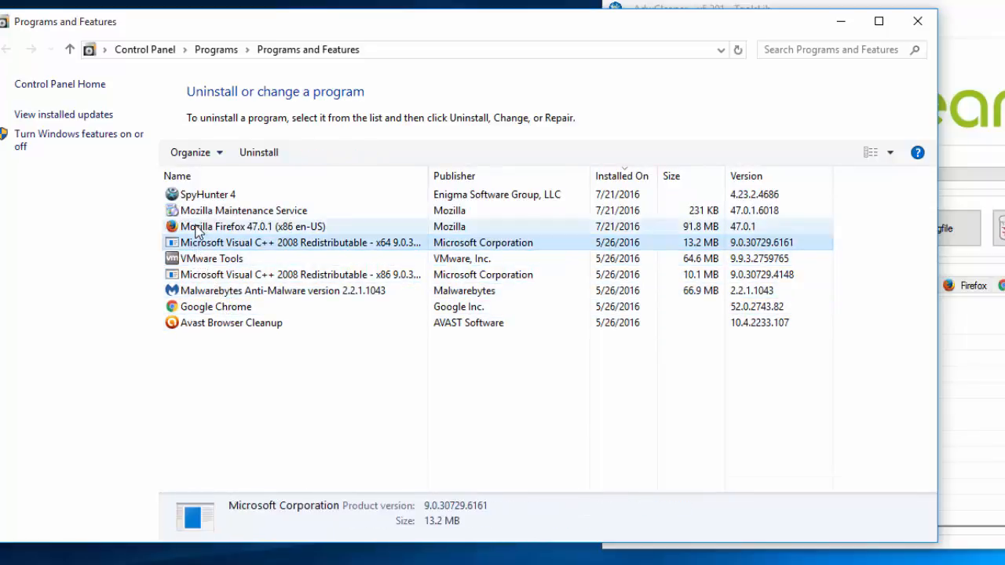
pyautogui.click(208, 194)
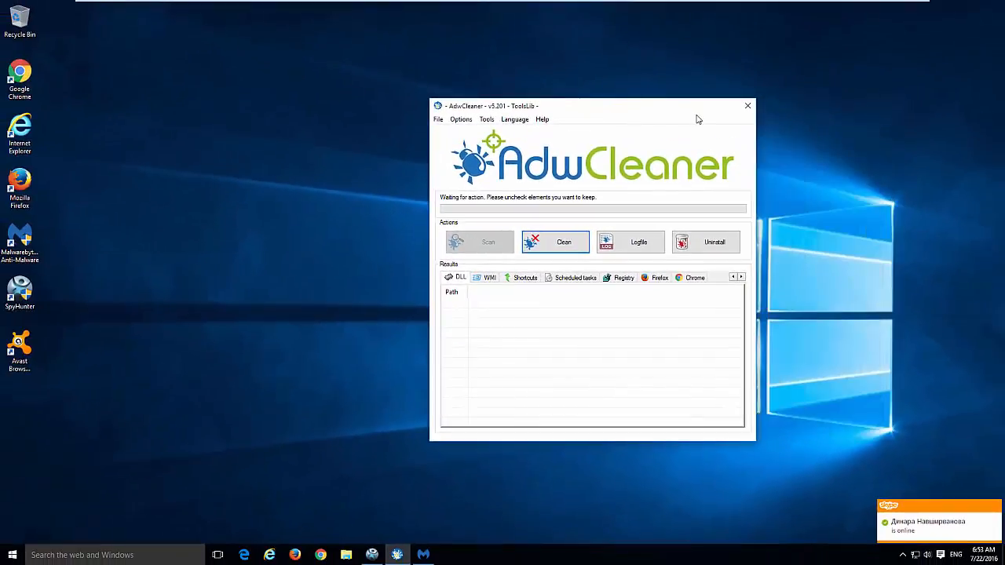
pyautogui.moveTo(422, 331)
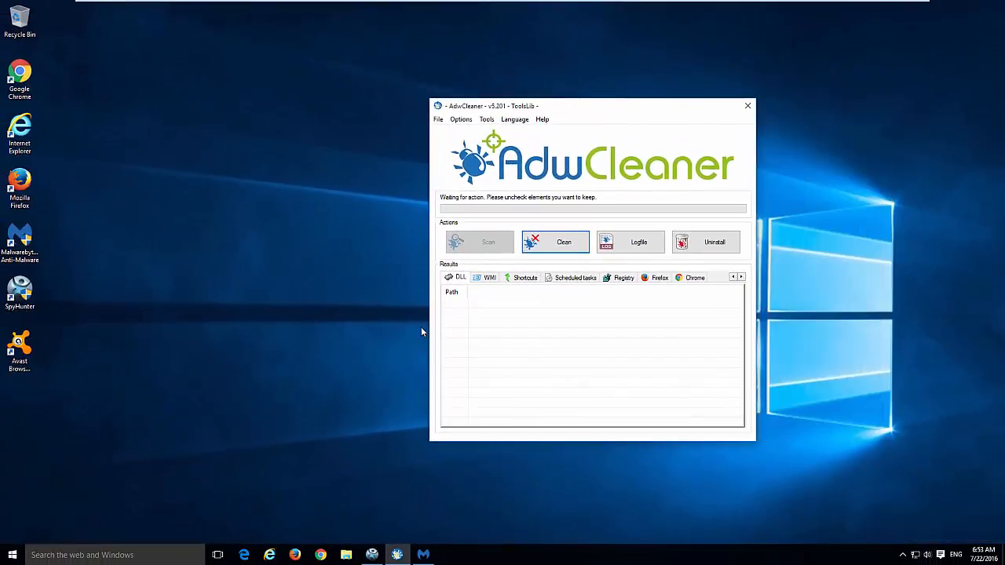
pyautogui.moveTo(240, 289)
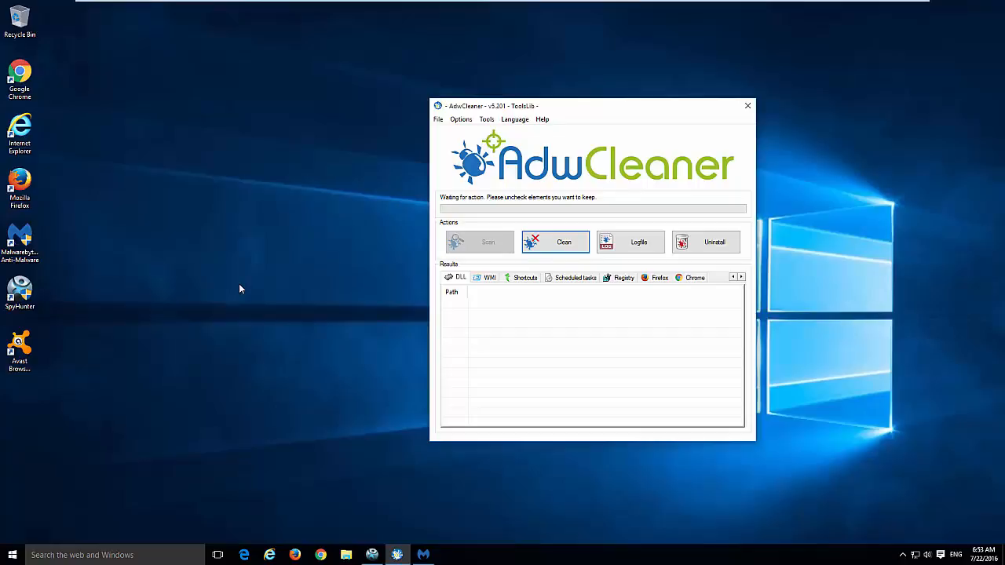
pyautogui.moveTo(500, 135)
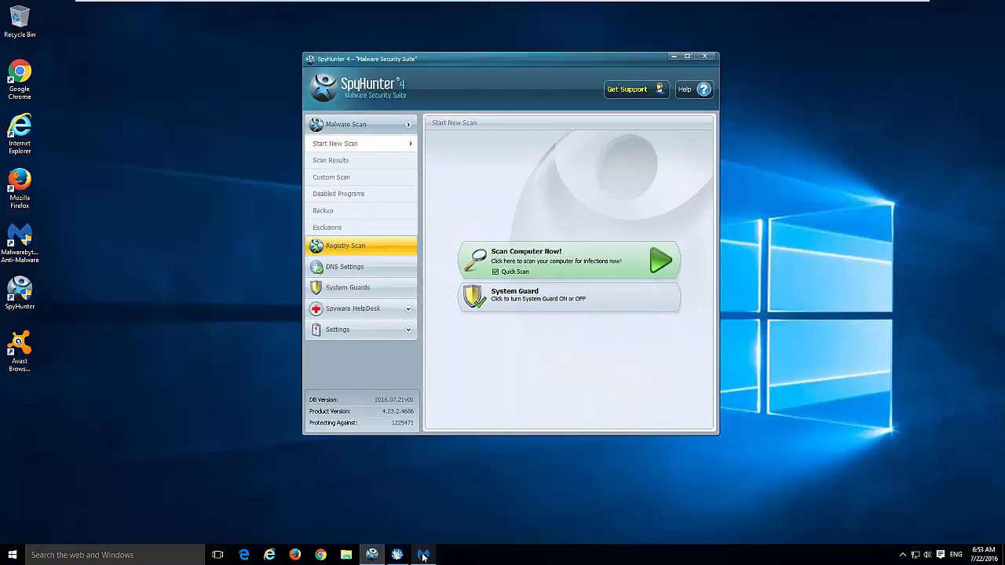
# Bring up Malwarebytes Anti-Malware from the taskbar and close it
pyautogui.click(423, 555)
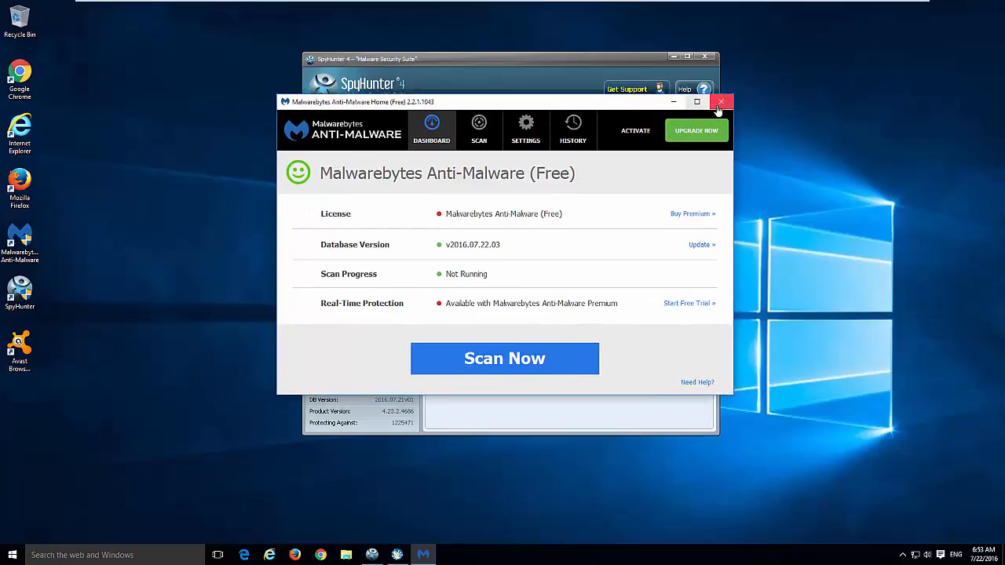
pyautogui.click(720, 102)
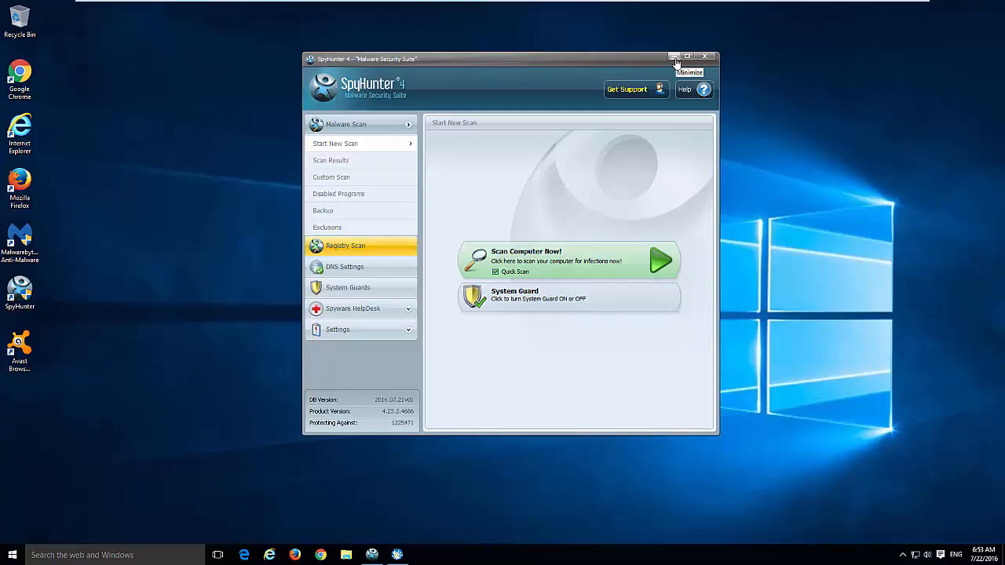
pyautogui.moveTo(705, 57)
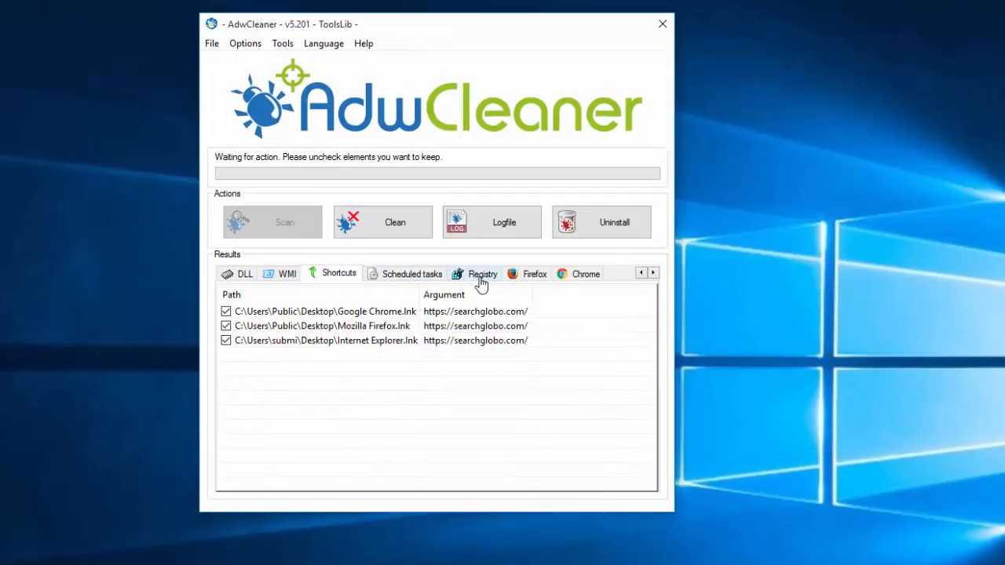
pyautogui.moveTo(284, 281)
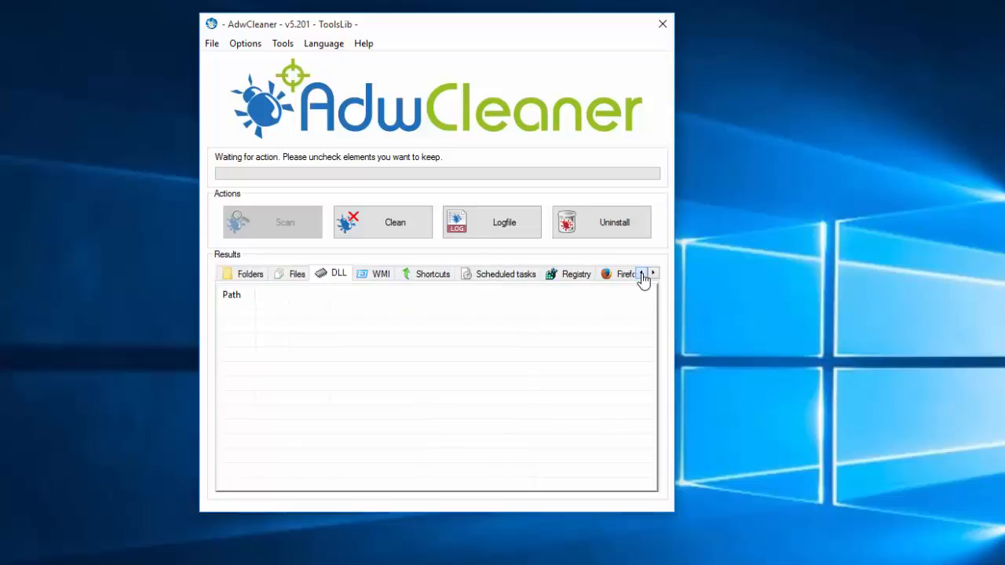
# Review the Files, WMI, Shortcuts and Chrome detections, then start cleaning
pyautogui.click(297, 273)
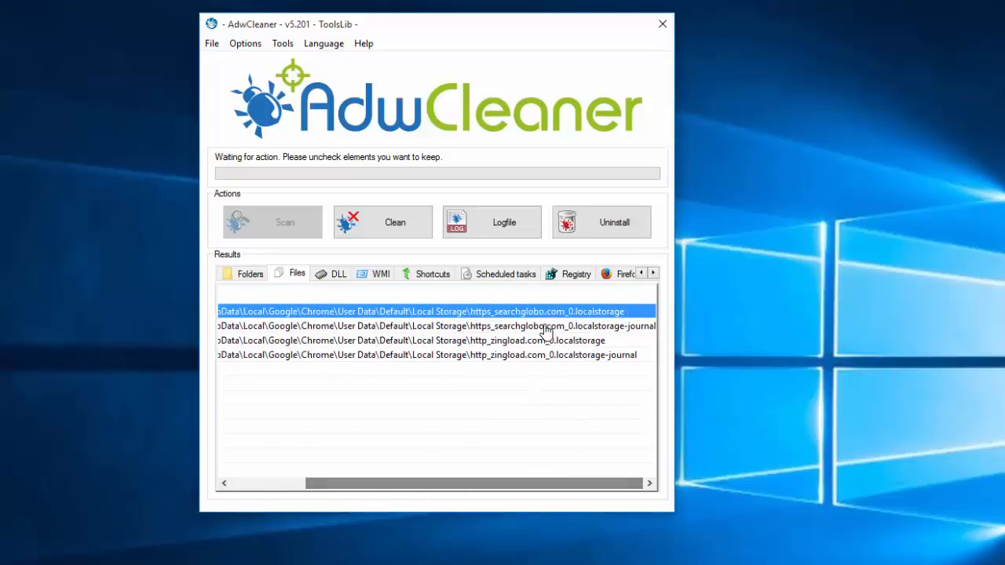
pyautogui.moveTo(436, 297)
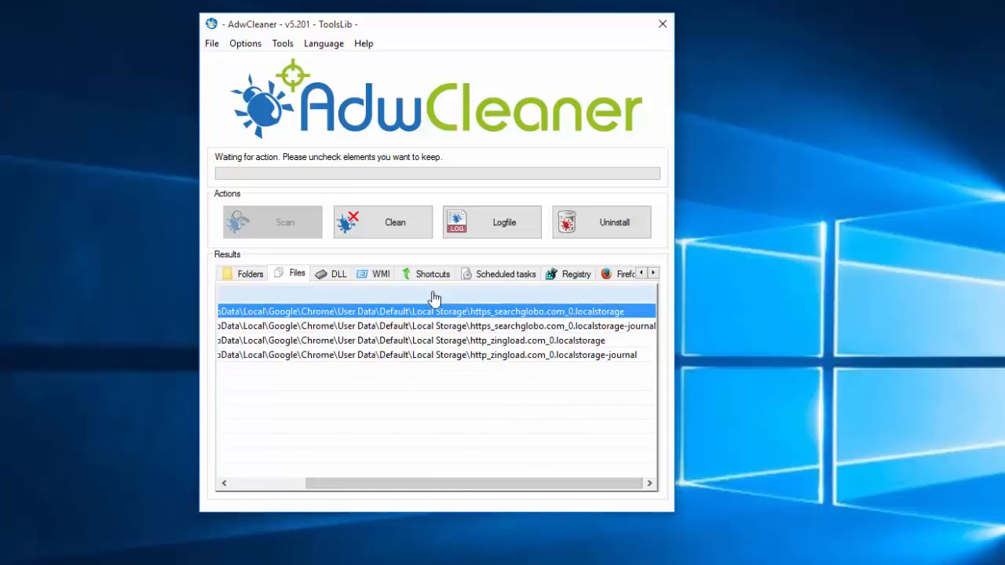
pyautogui.click(381, 274)
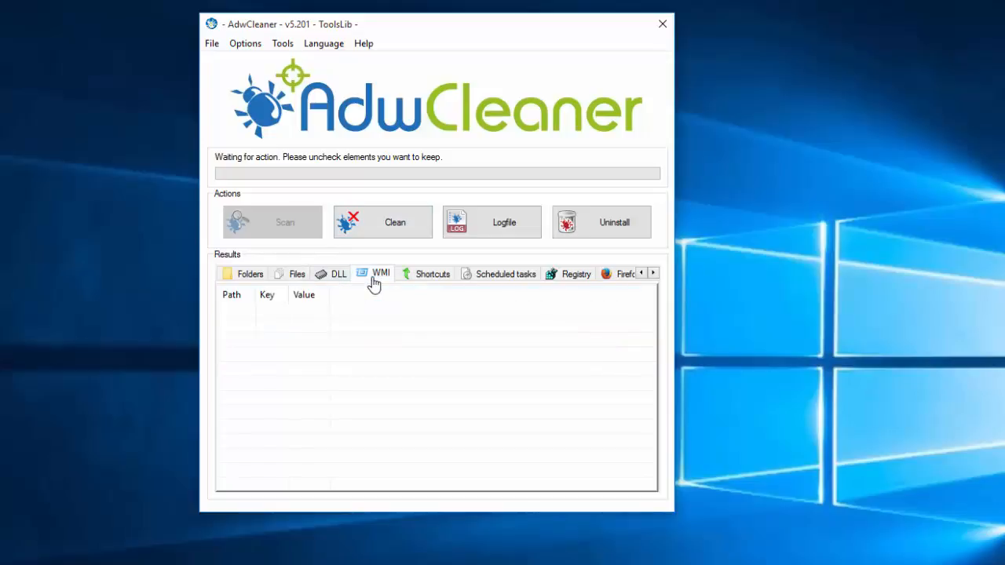
pyautogui.click(431, 273)
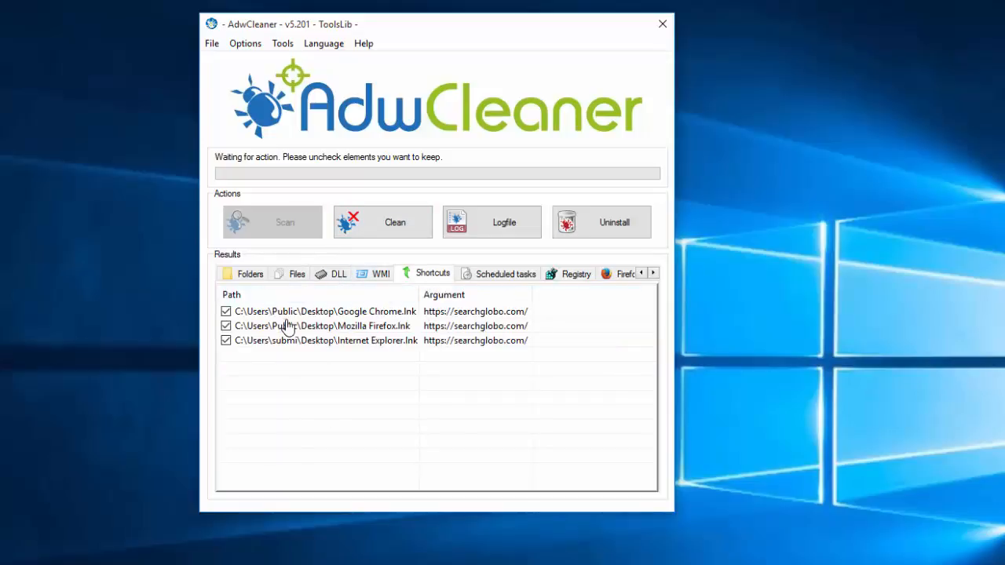
pyautogui.click(576, 274)
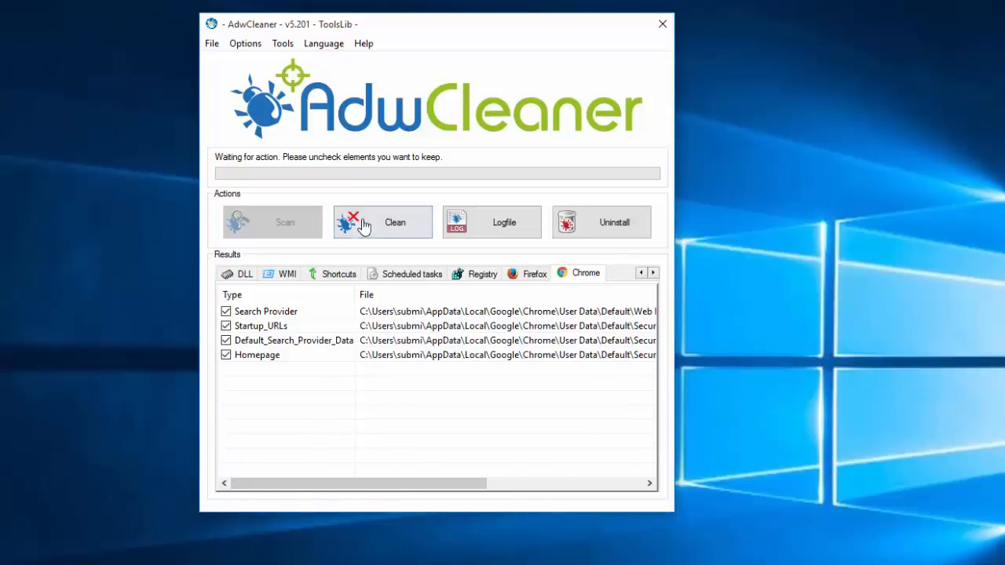
pyautogui.click(382, 222)
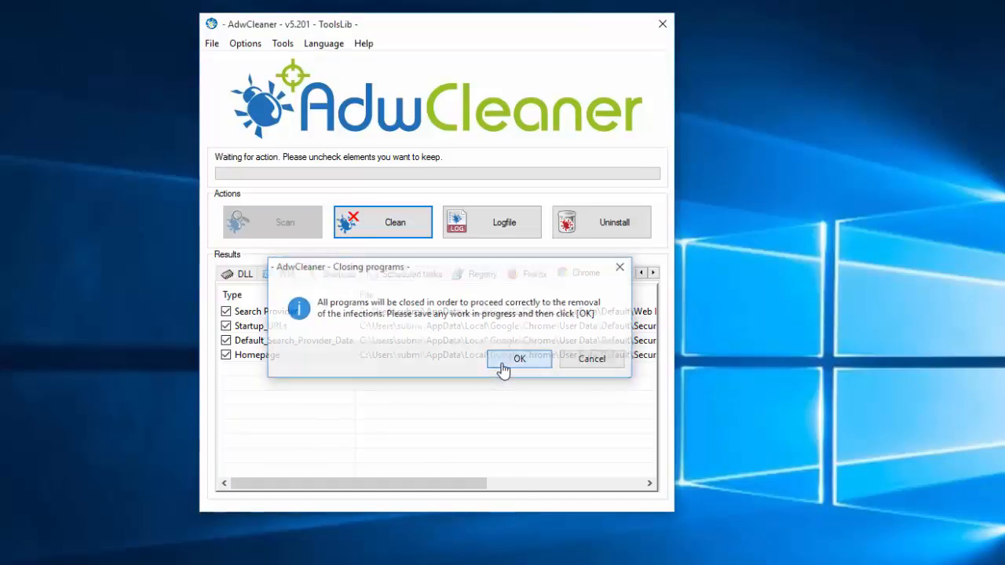
# Confirm closing programs, dismiss the unwanted-programs advice, and acknowledge the restart notice
pyautogui.click(519, 359)
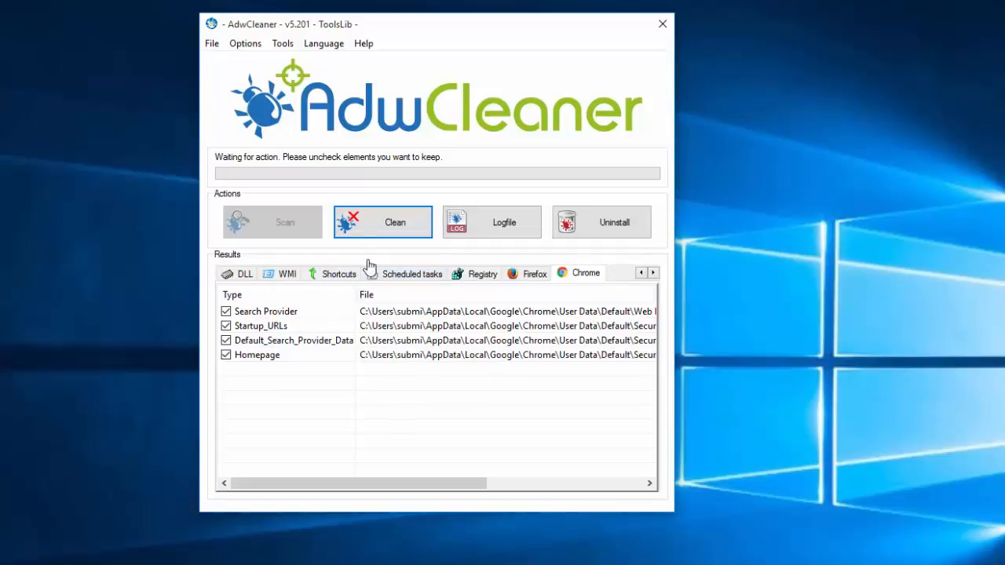
pyautogui.click(382, 223)
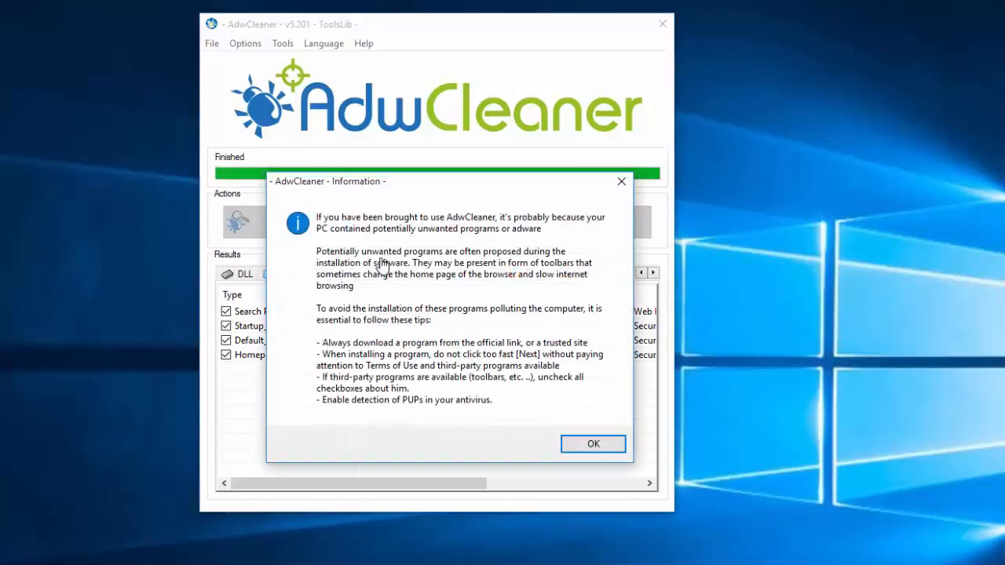
pyautogui.moveTo(593, 443)
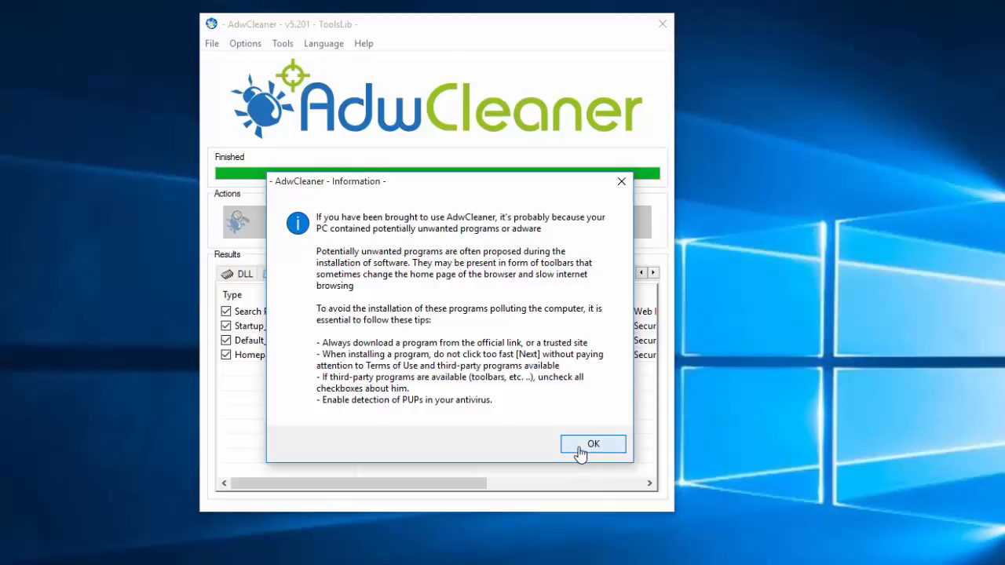
pyautogui.click(593, 443)
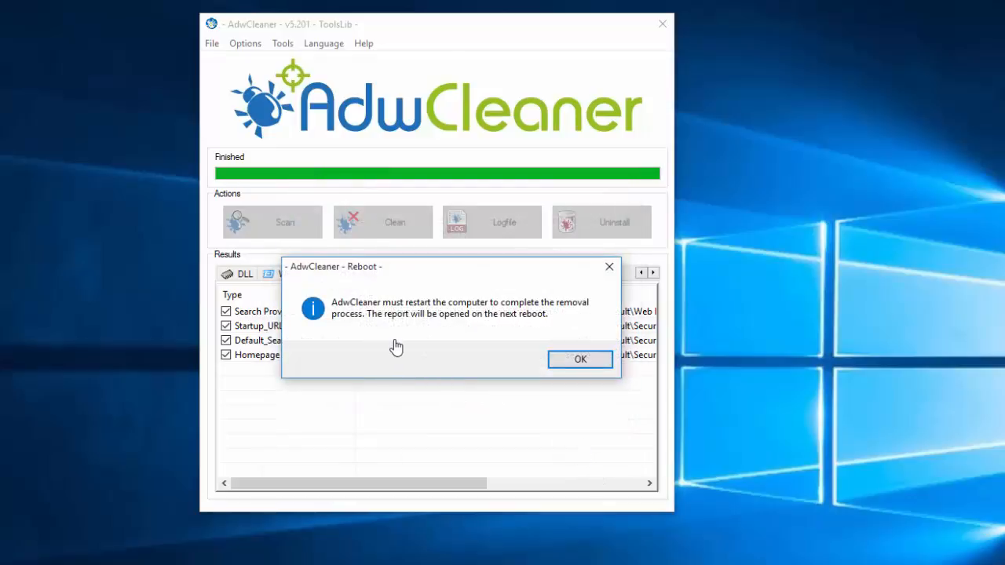
pyautogui.moveTo(413, 312)
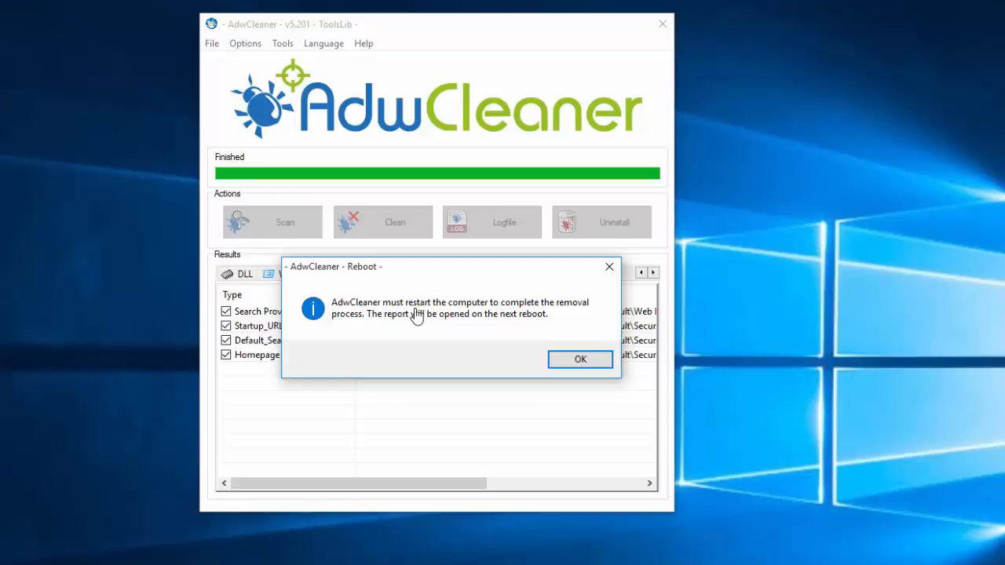
pyautogui.moveTo(610, 277)
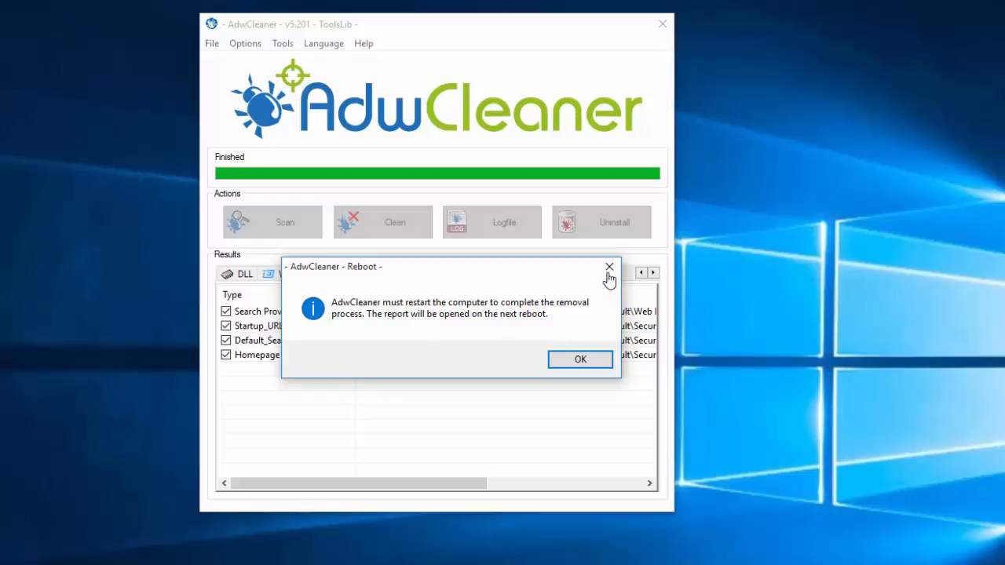
pyautogui.click(579, 359)
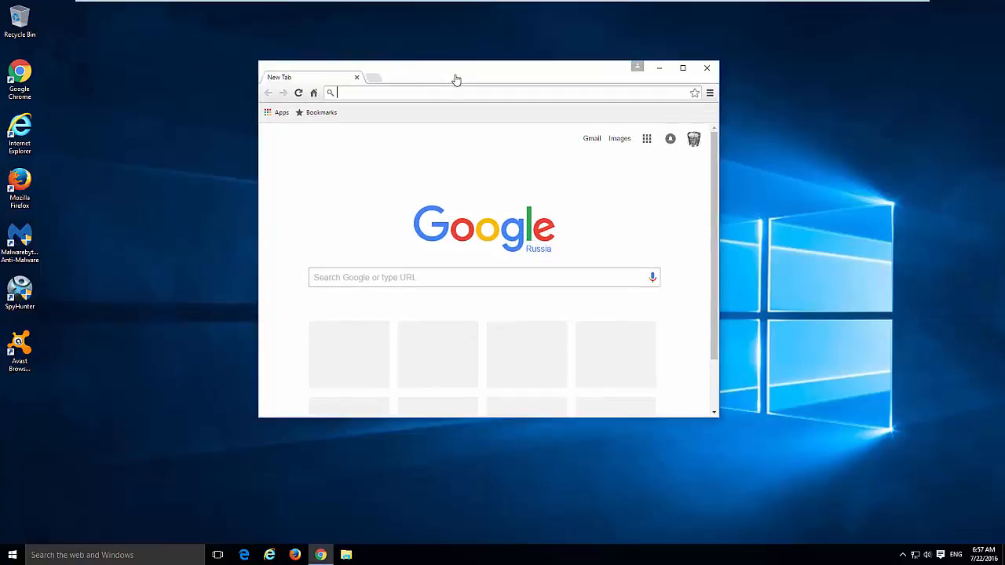
# Choose Settings from Chrome's ☰ menu
pyautogui.click(710, 92)
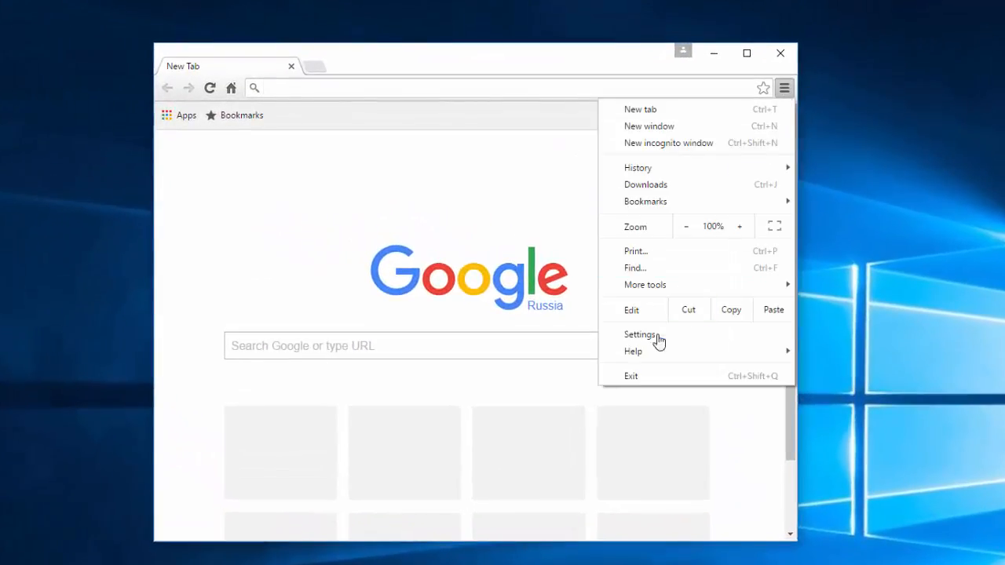
pyautogui.click(640, 334)
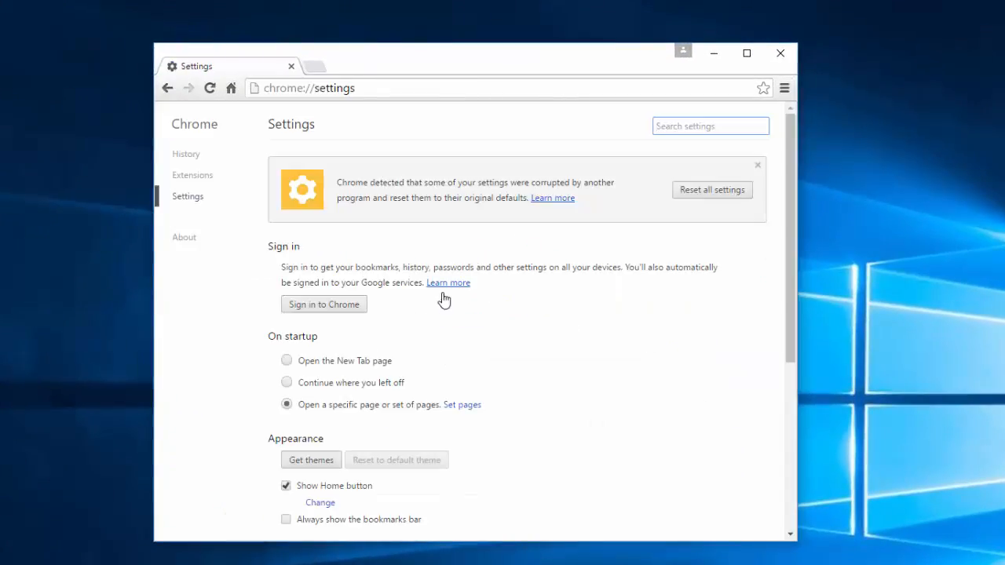
pyautogui.moveTo(421, 187)
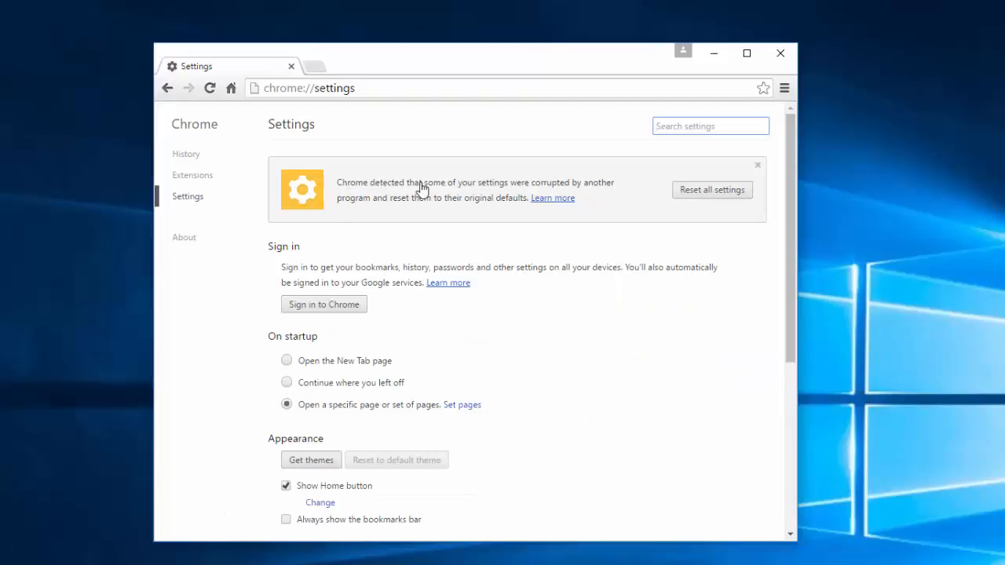
pyautogui.moveTo(497, 205)
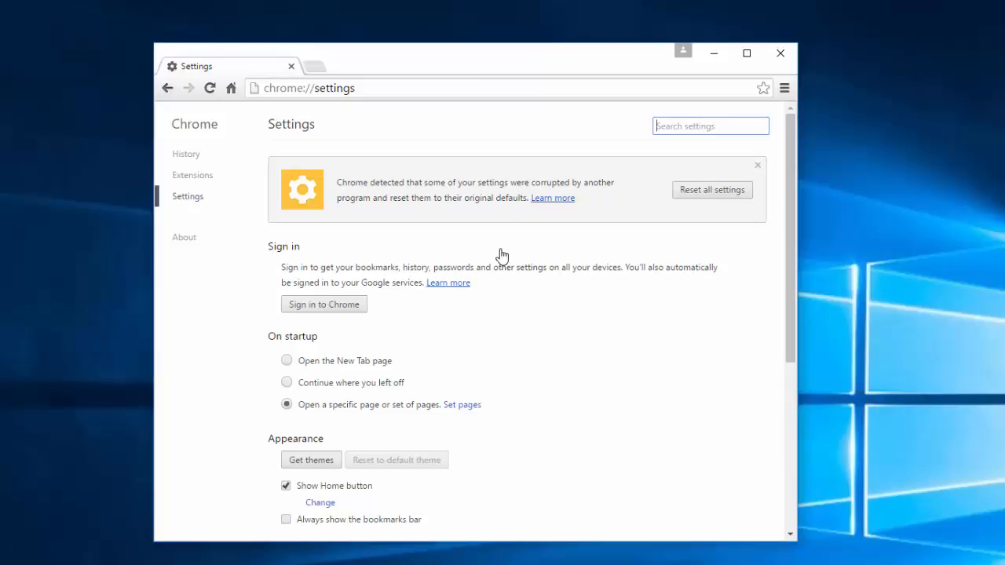
# Dismiss the corrupted-settings notice and set Chrome to open the New Tab page at startup
pyautogui.click(757, 165)
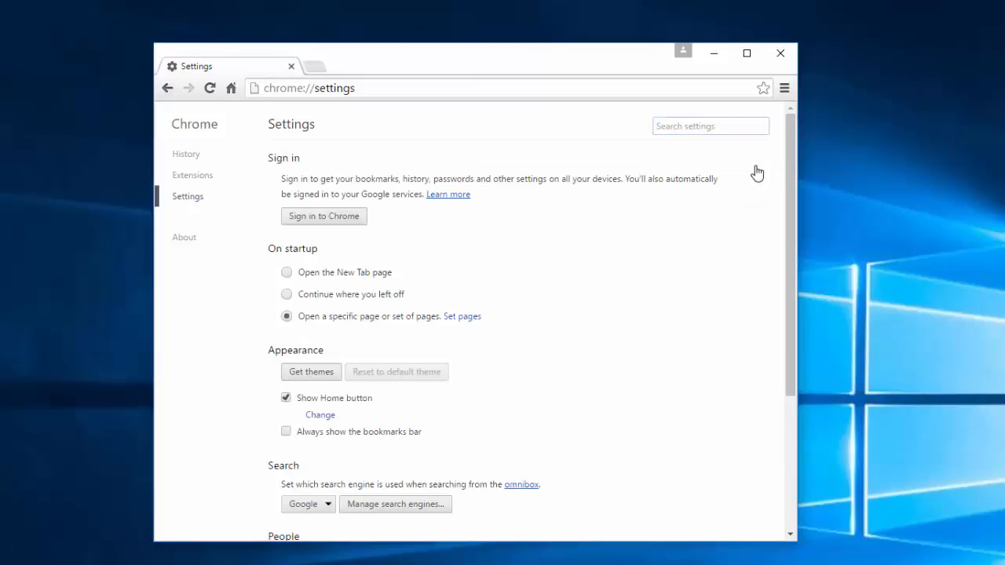
pyautogui.moveTo(336, 340)
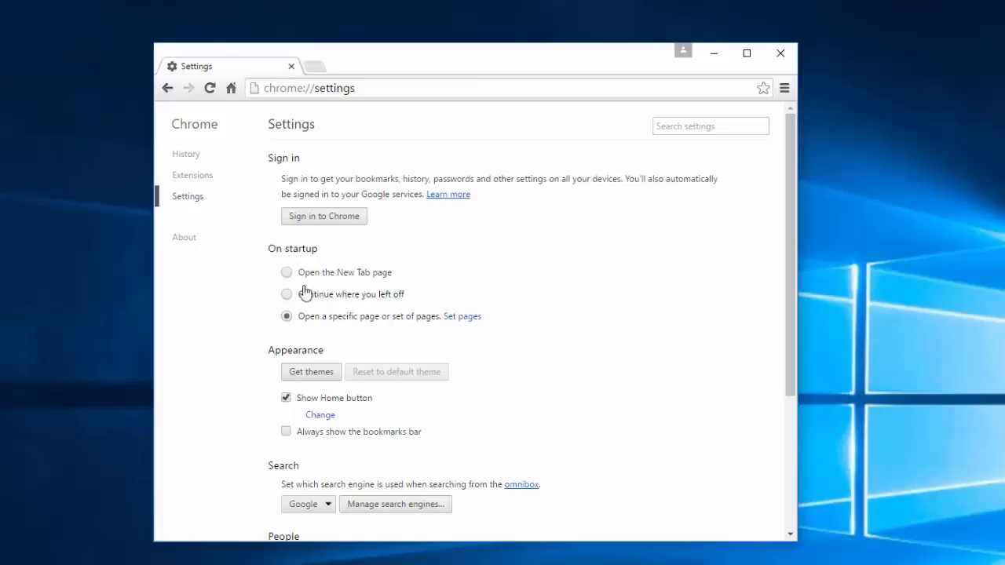
pyautogui.moveTo(462, 316)
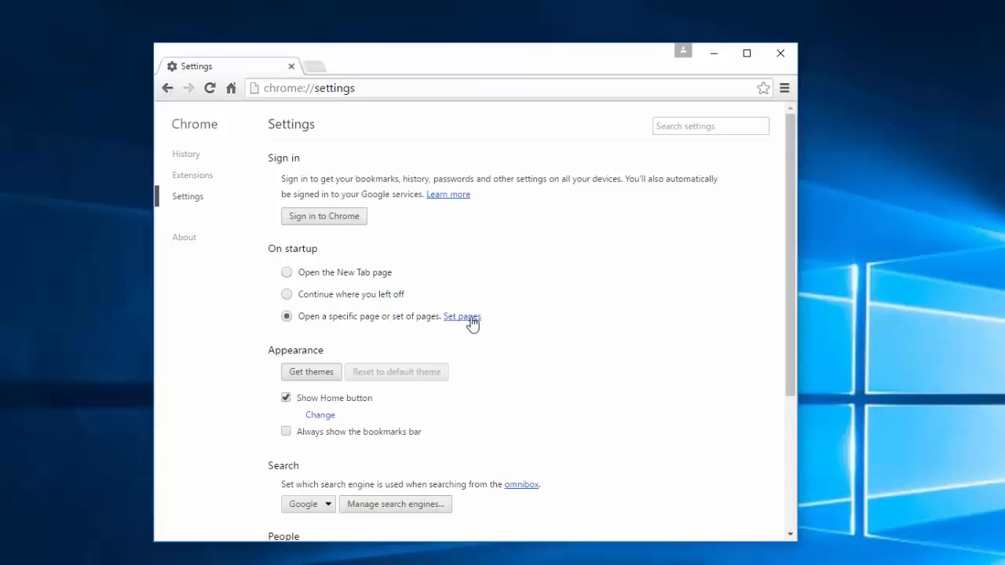
pyautogui.click(461, 317)
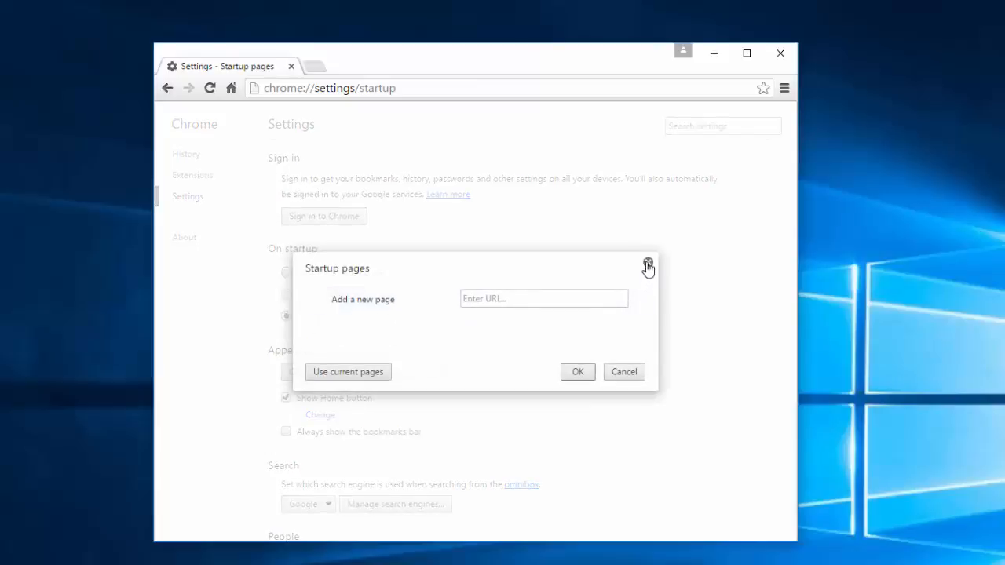
pyautogui.click(648, 264)
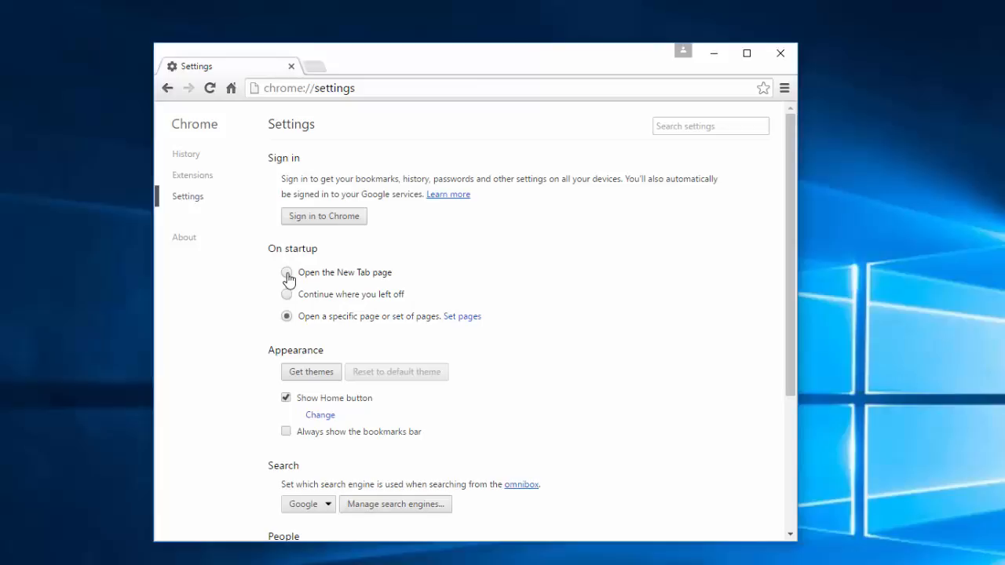
pyautogui.click(287, 272)
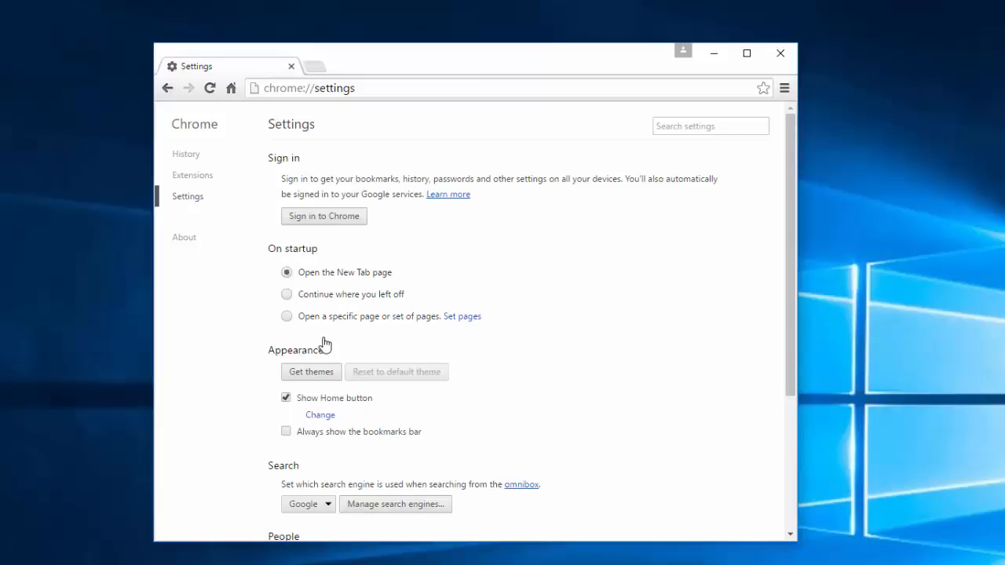
pyautogui.moveTo(401, 280)
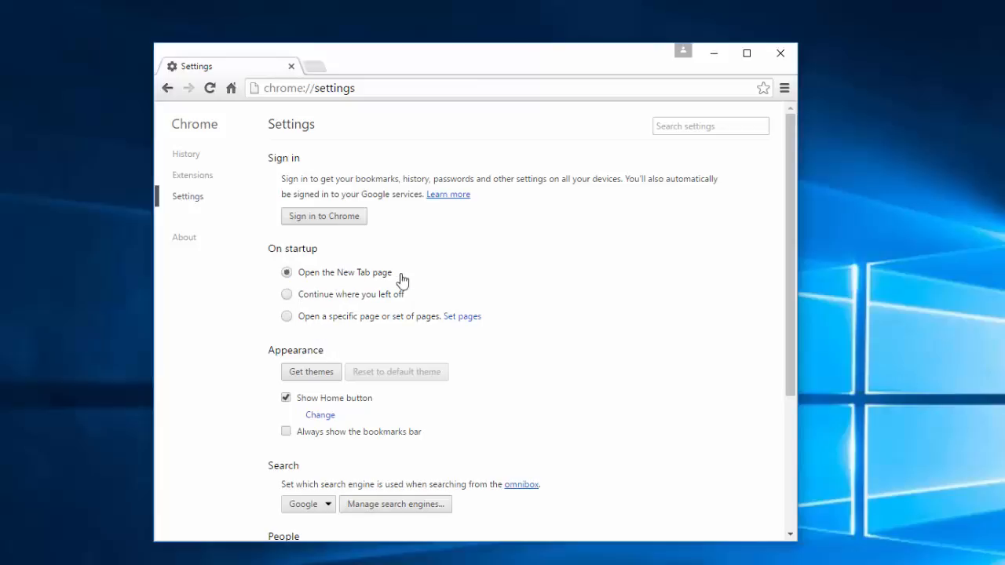
# Hide the Home button, check the search engines list, and close Chrome
pyautogui.click(286, 399)
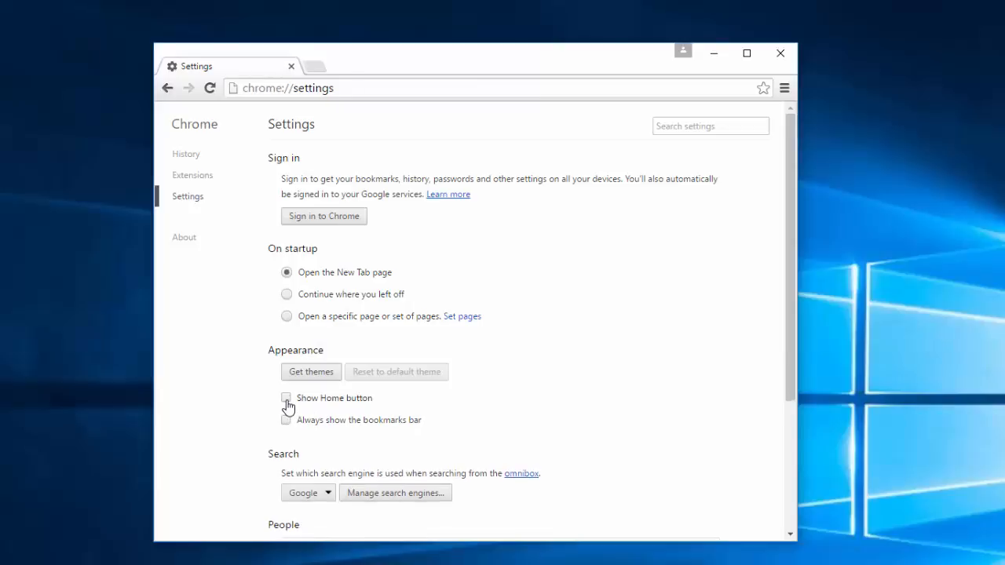
pyautogui.click(395, 493)
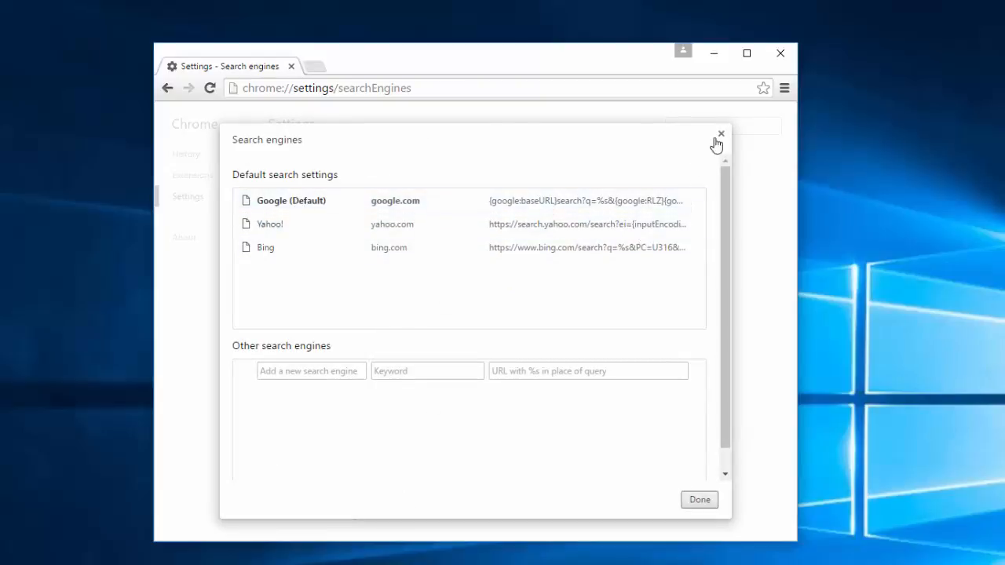
pyautogui.click(719, 135)
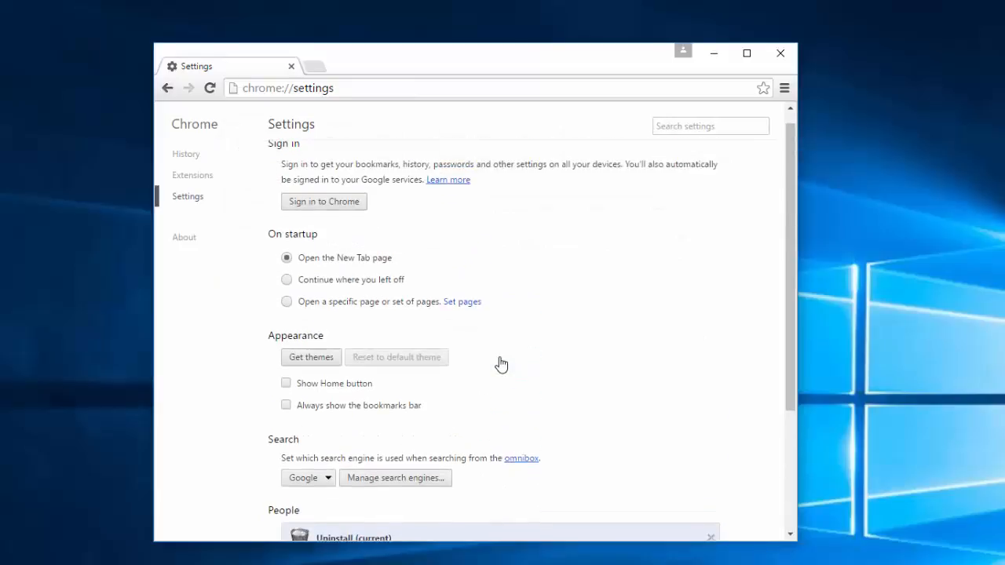
pyautogui.click(781, 52)
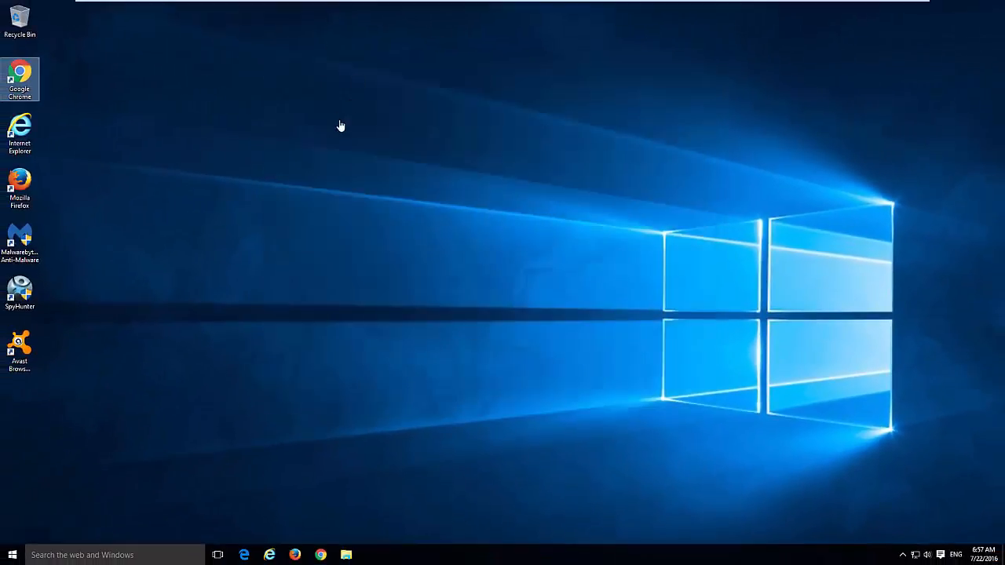
pyautogui.moveTo(359, 294)
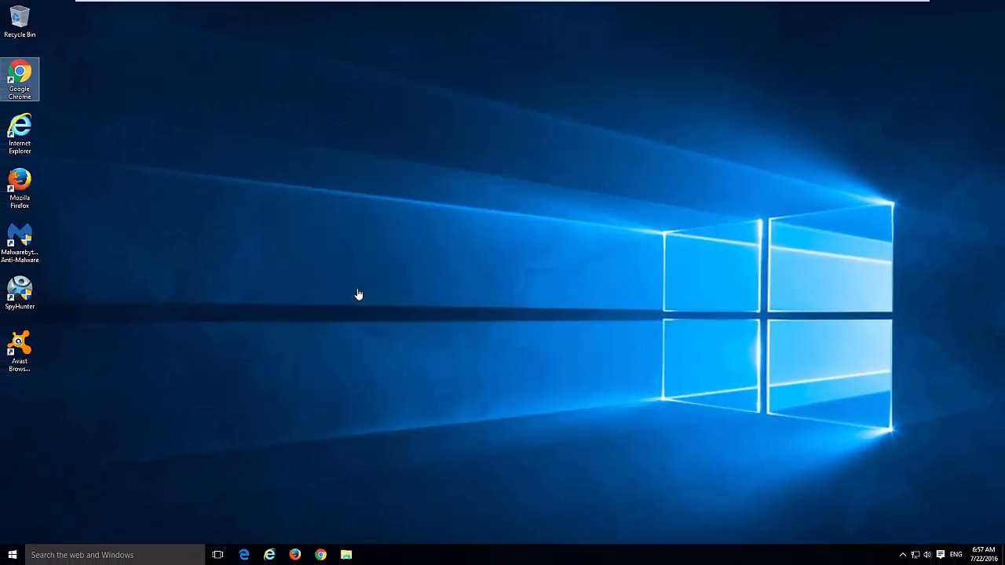